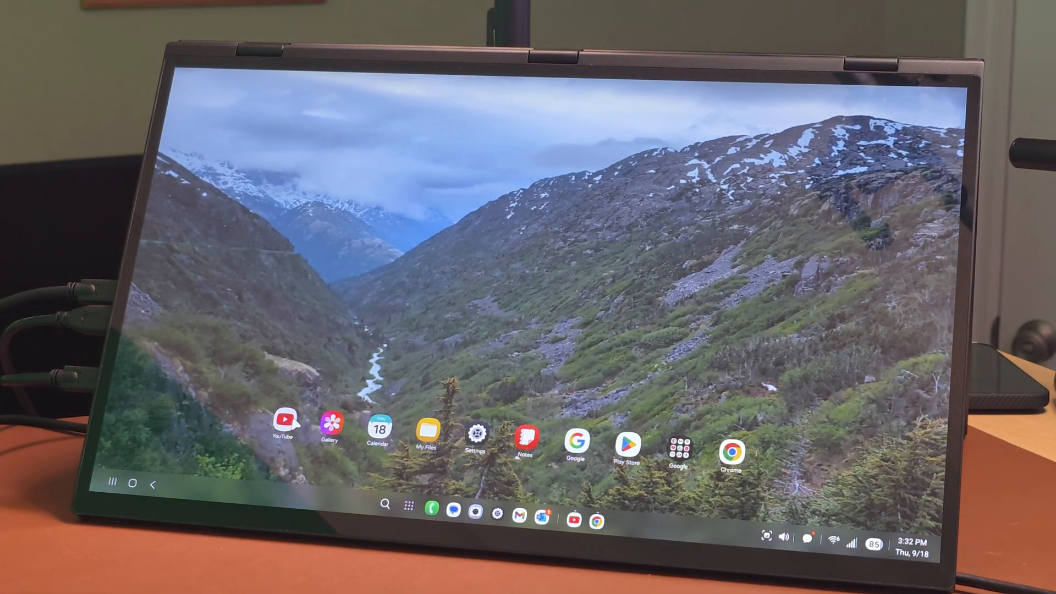
Launch YouTube from the desktop and bring up the dual-monitor review video in the left half.
left_click(287, 427)
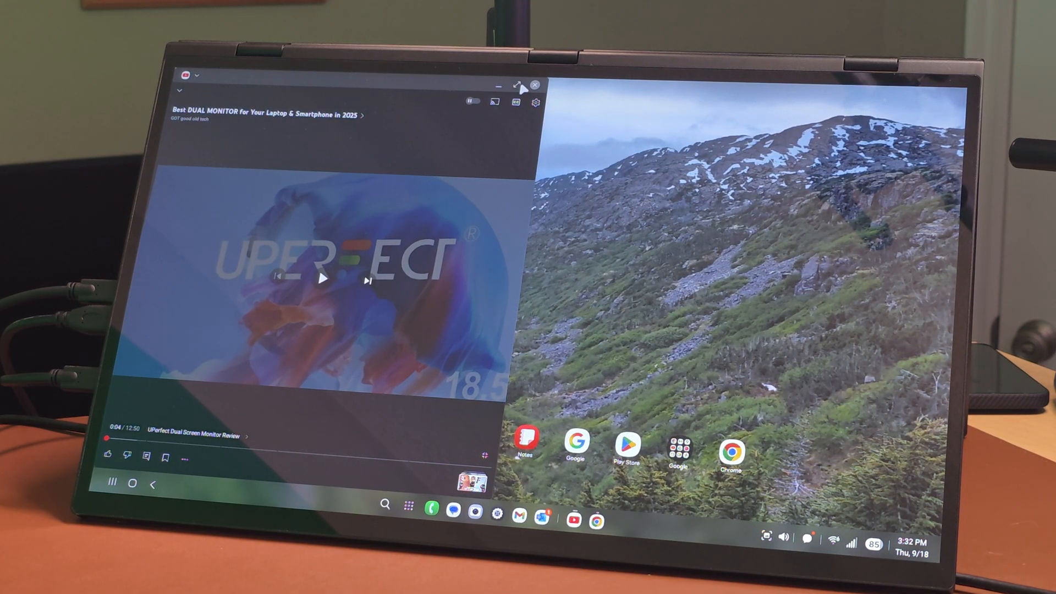
left_click(517, 83)
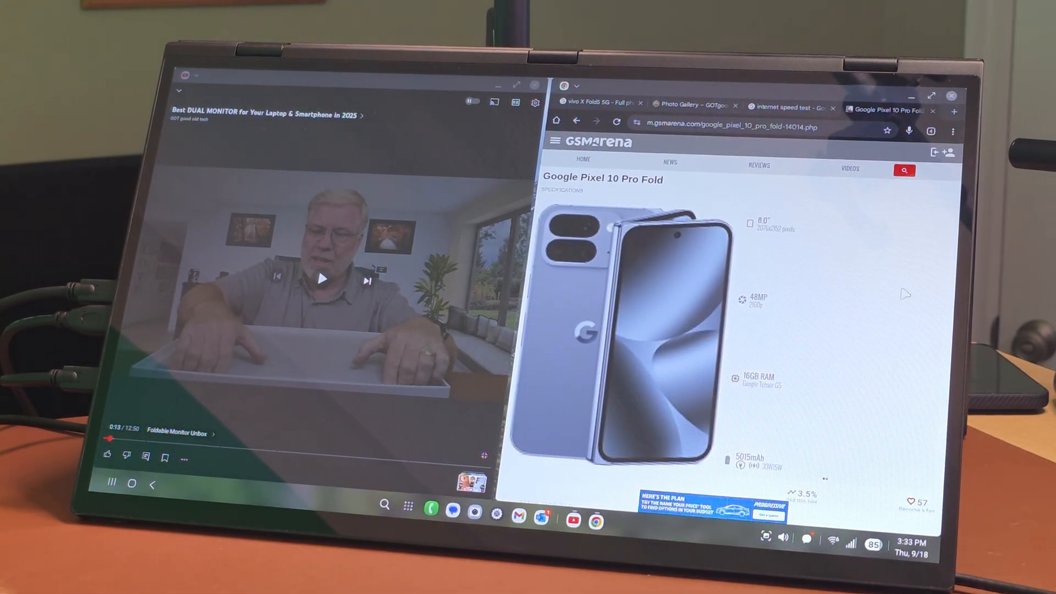
Scroll the Pixel 10 Pro Fold page in Chrome beside the YouTube window.
scroll("down", 3)
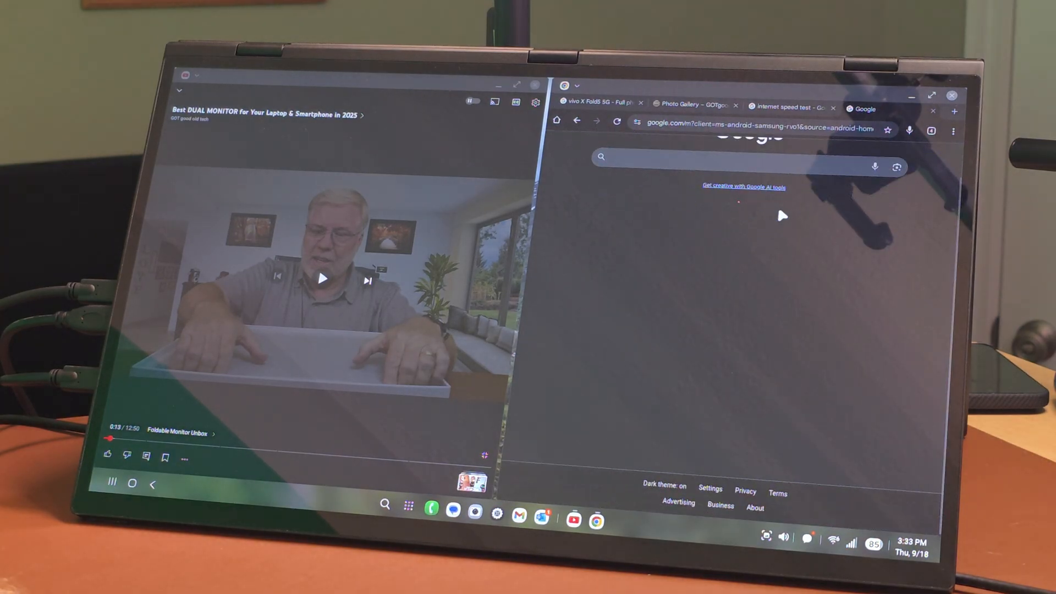
scroll("down", 3)
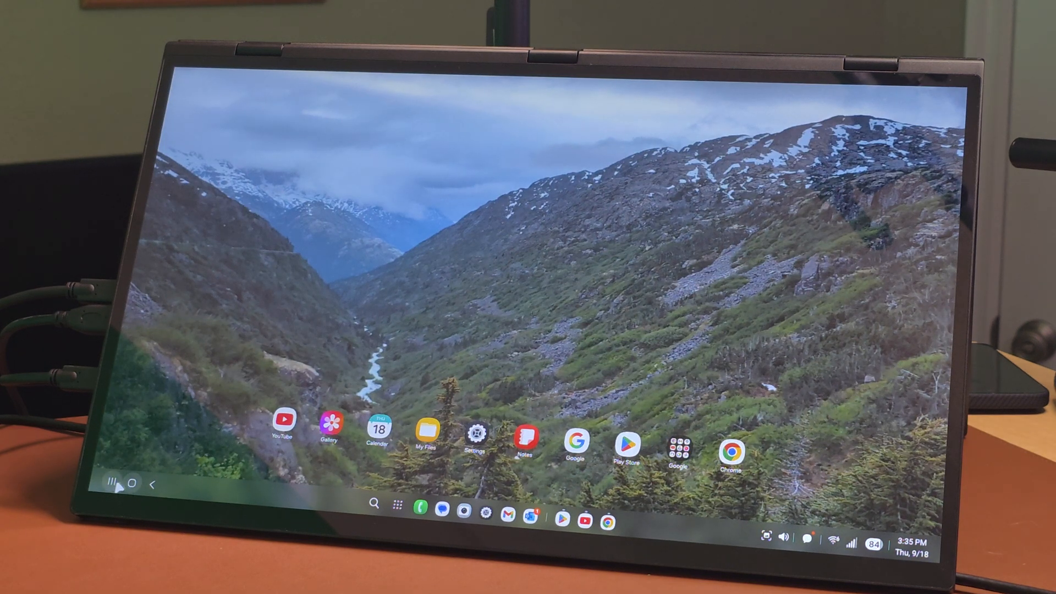
Launch Gallery and scroll the photo timeline back toward the July 24 train photo.
left_click(112, 484)
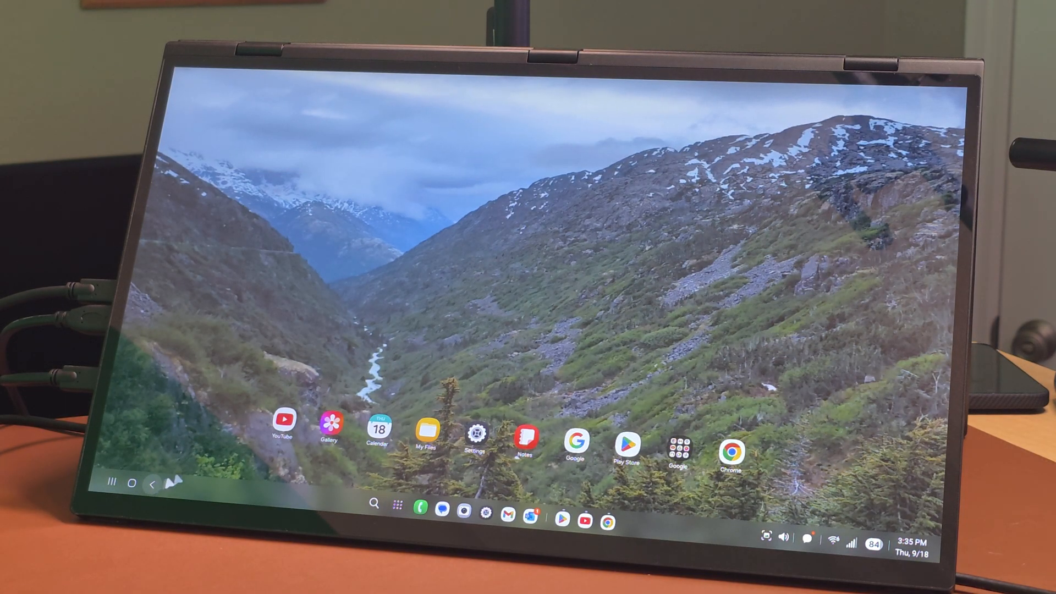
left_click(331, 429)
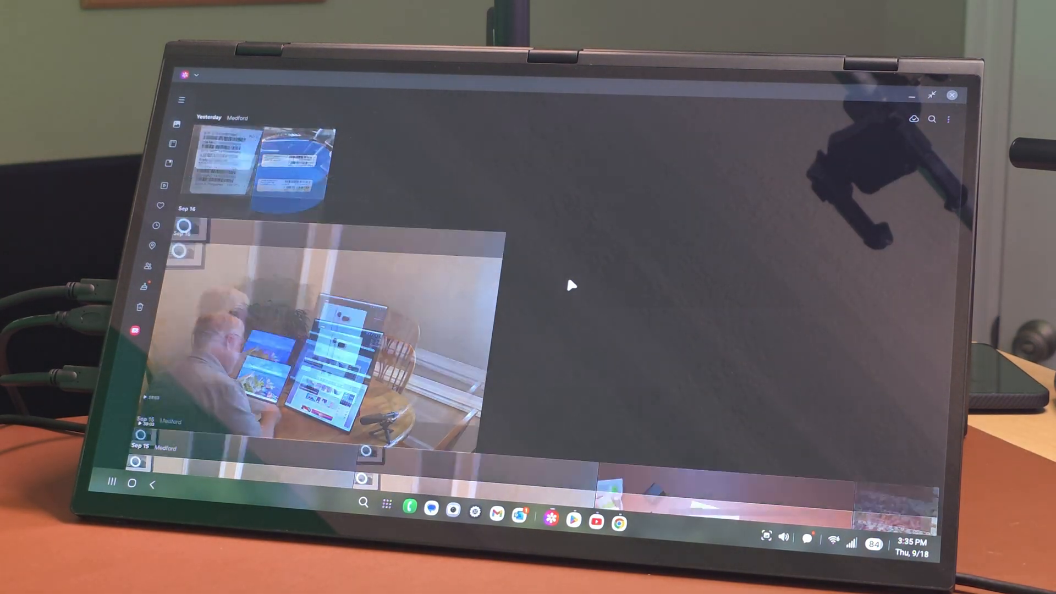
scroll("down", 3)
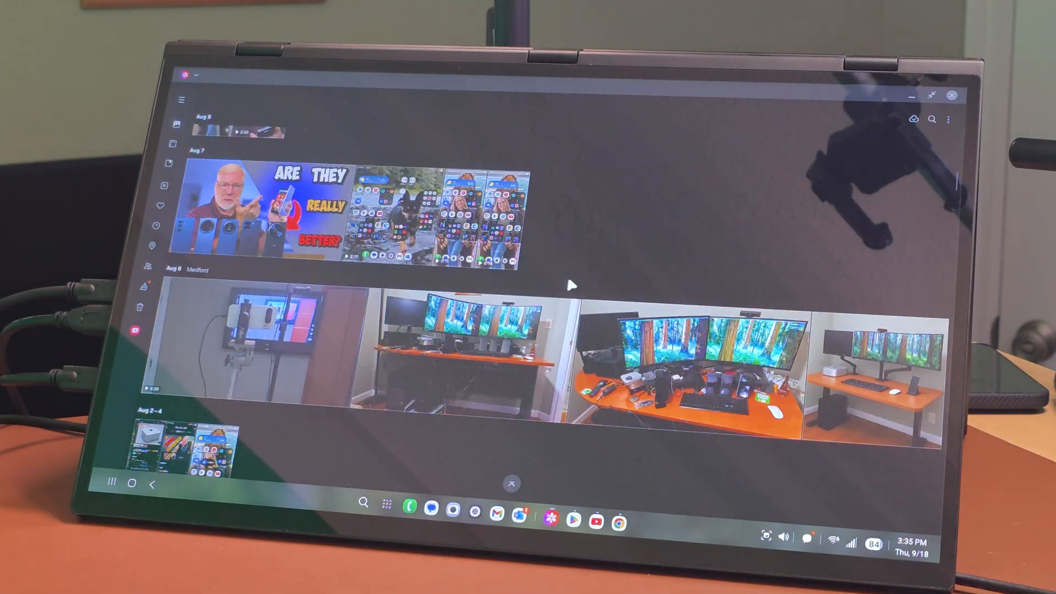
scroll("down", 3)
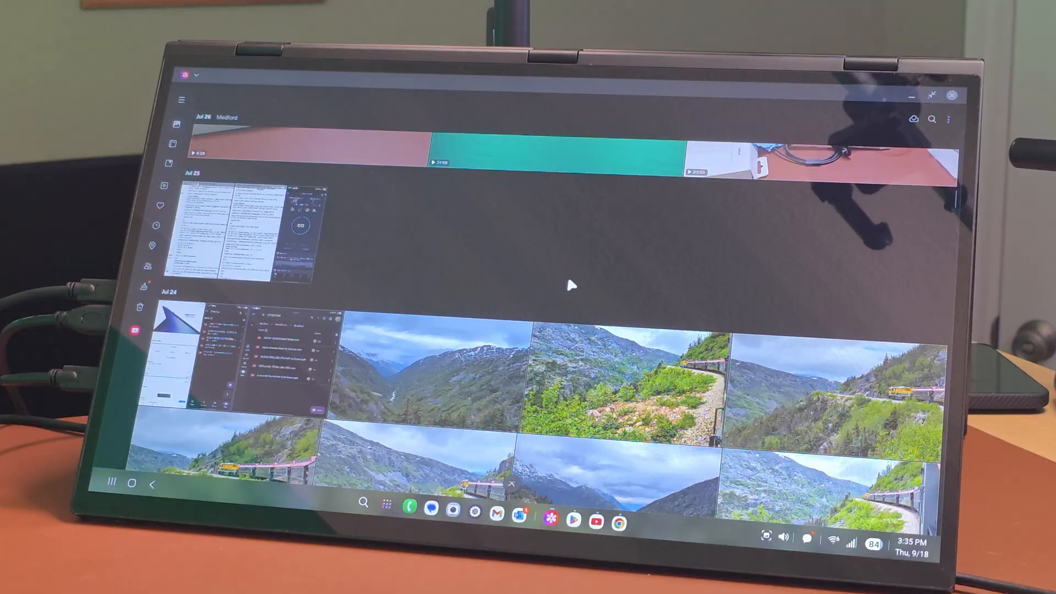
scroll("down", 3)
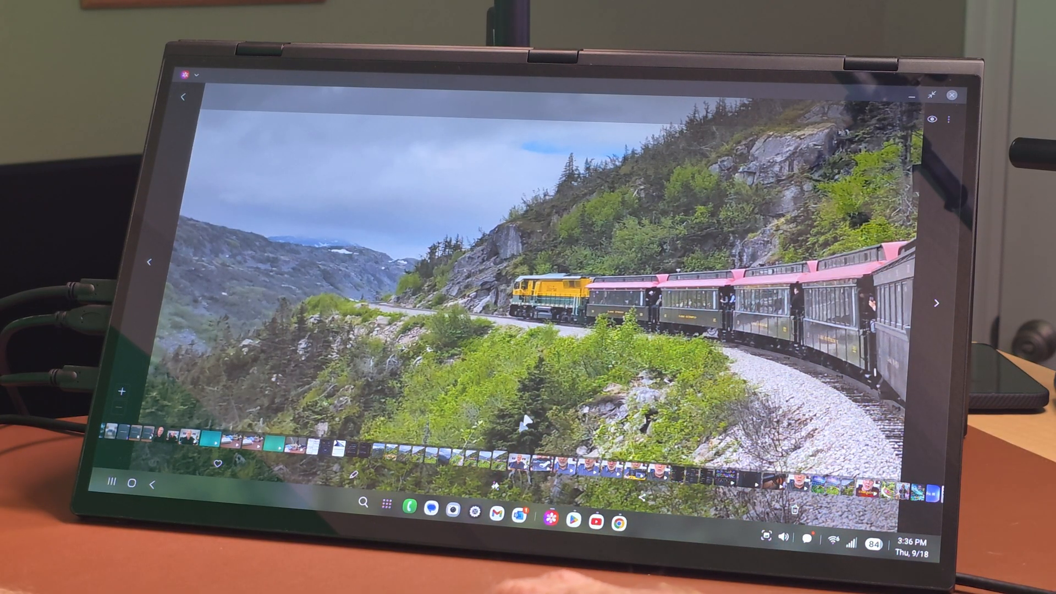
Bring up the GOTgoodoldtech Z Fold 7 vs Pixel Fold article and scroll down to the photo gallery link.
left_click(621, 525)
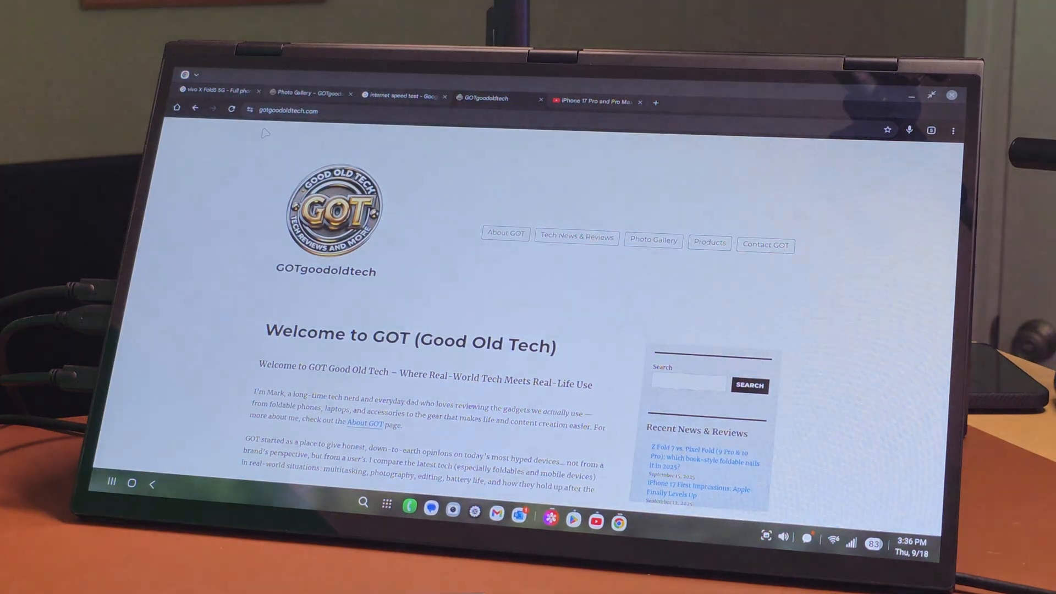
scroll("down", 3)
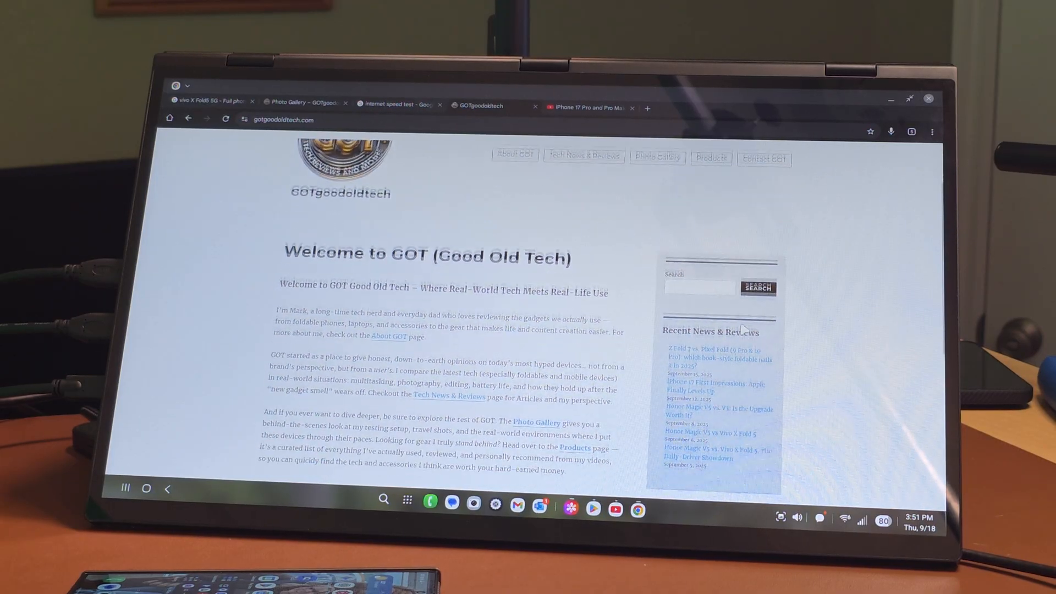
scroll("down", 3)
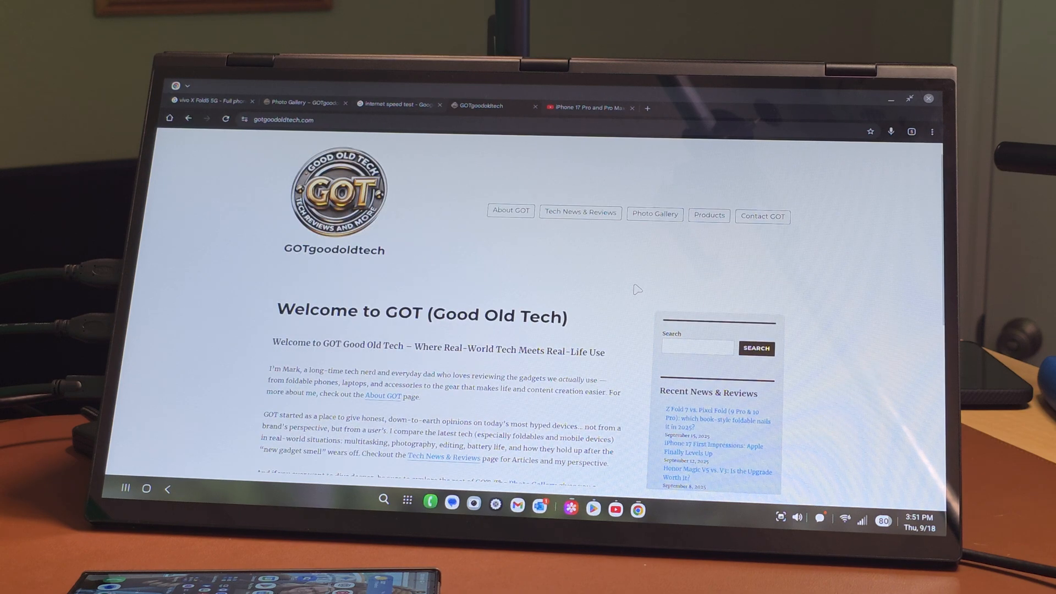
scroll("down", 3)
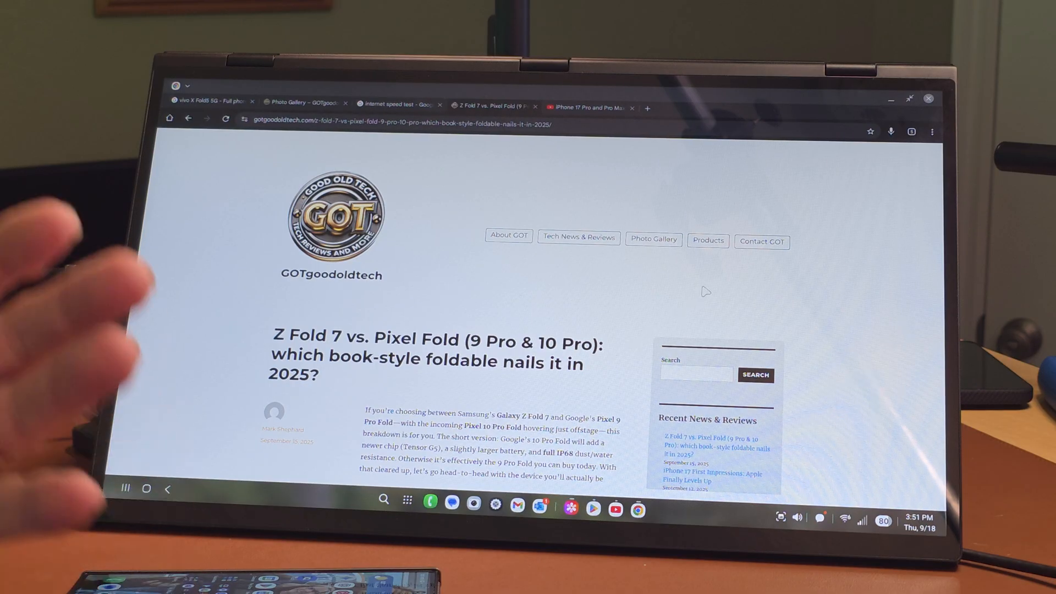
scroll("down", 3)
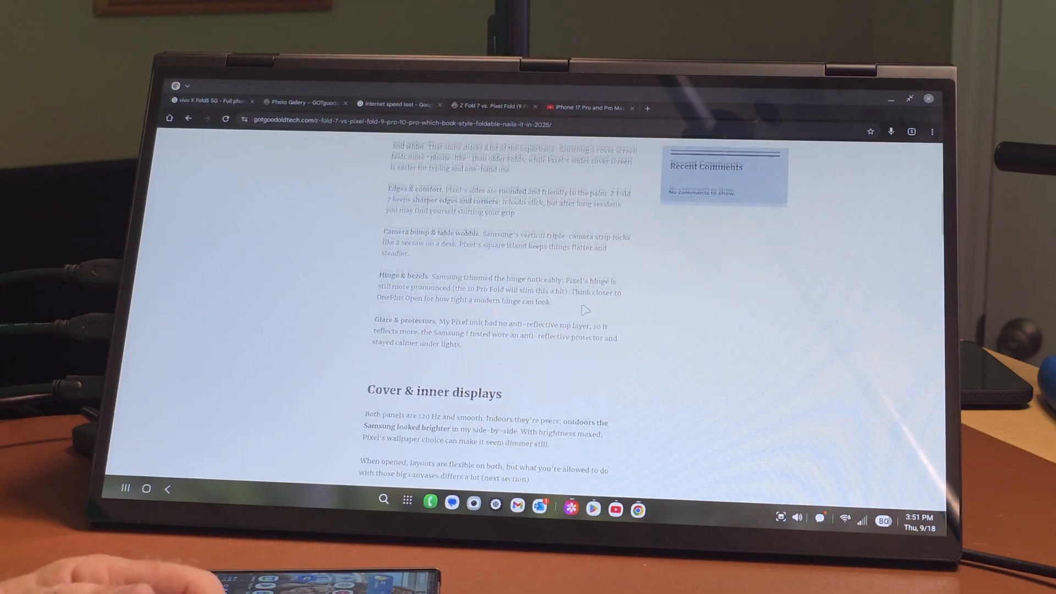
scroll("down", 3)
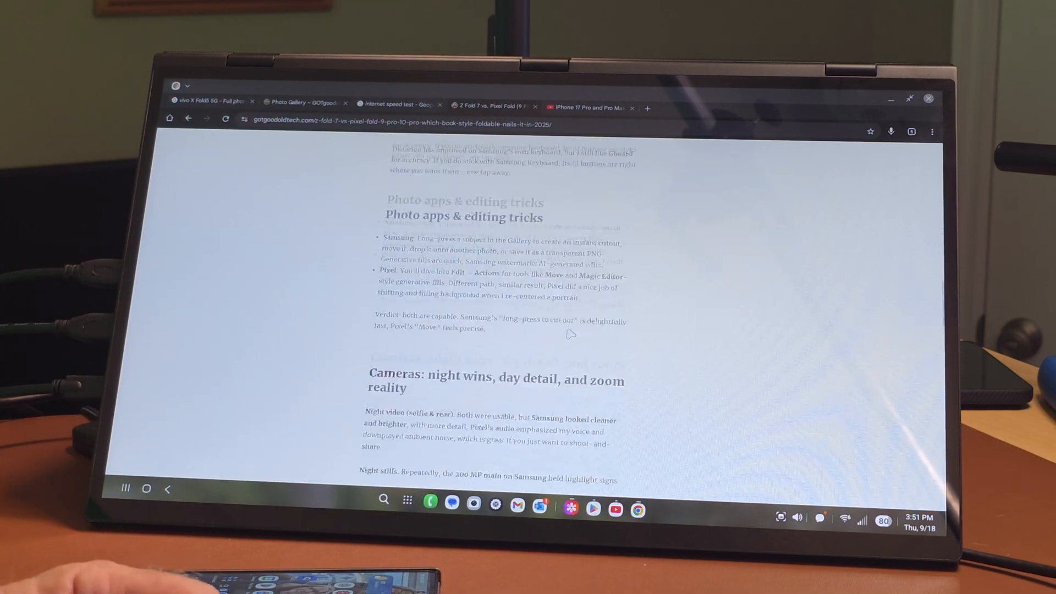
scroll("down", 3)
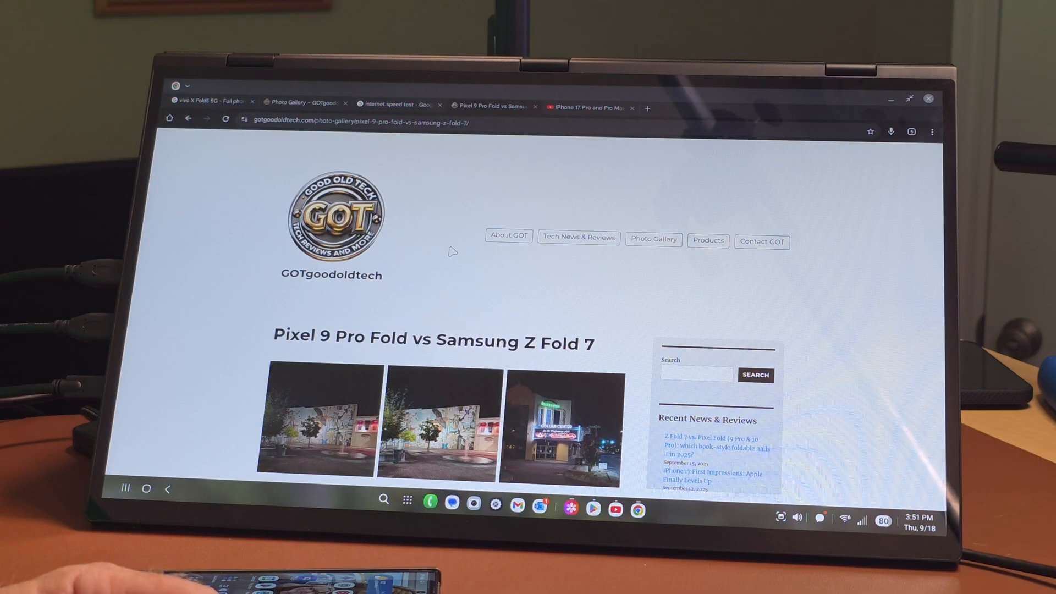
scroll("down", 3)
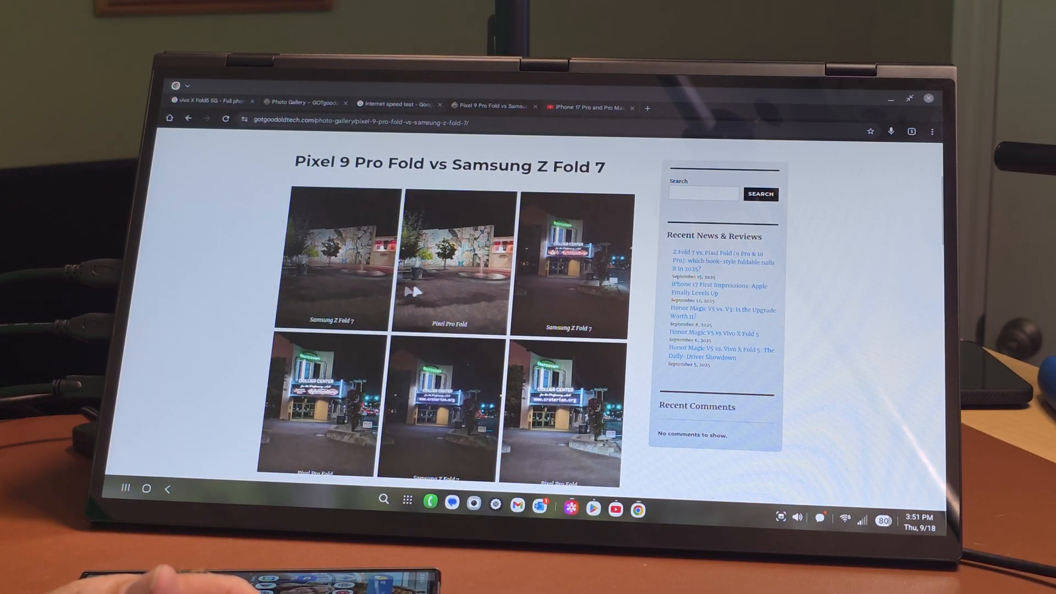
left_click(330, 258)
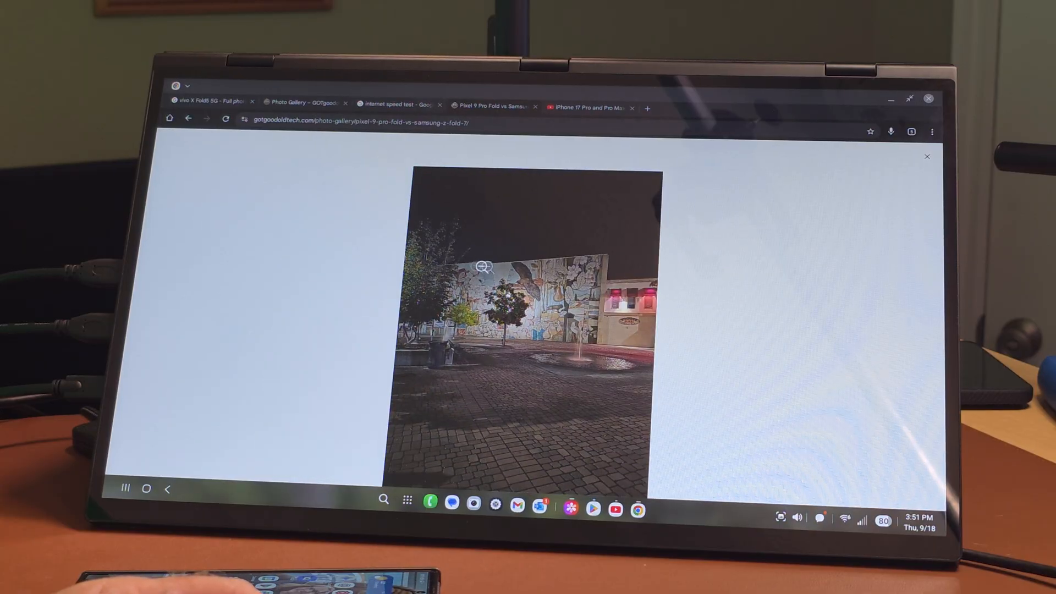
left_click(929, 156)
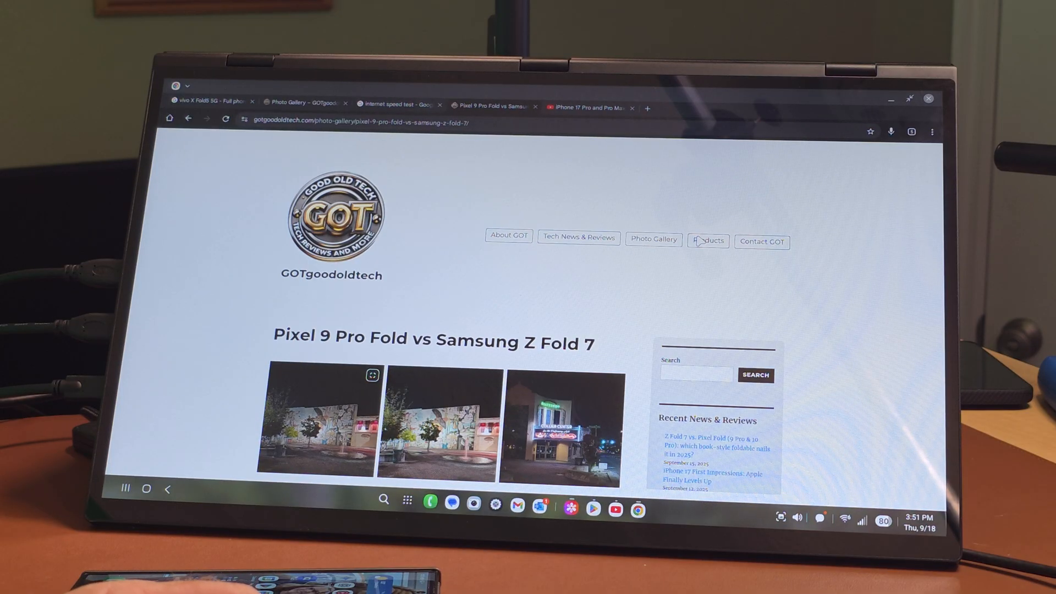
Go to the site's Products page via the navigation bar and scroll its listings.
left_click(708, 240)
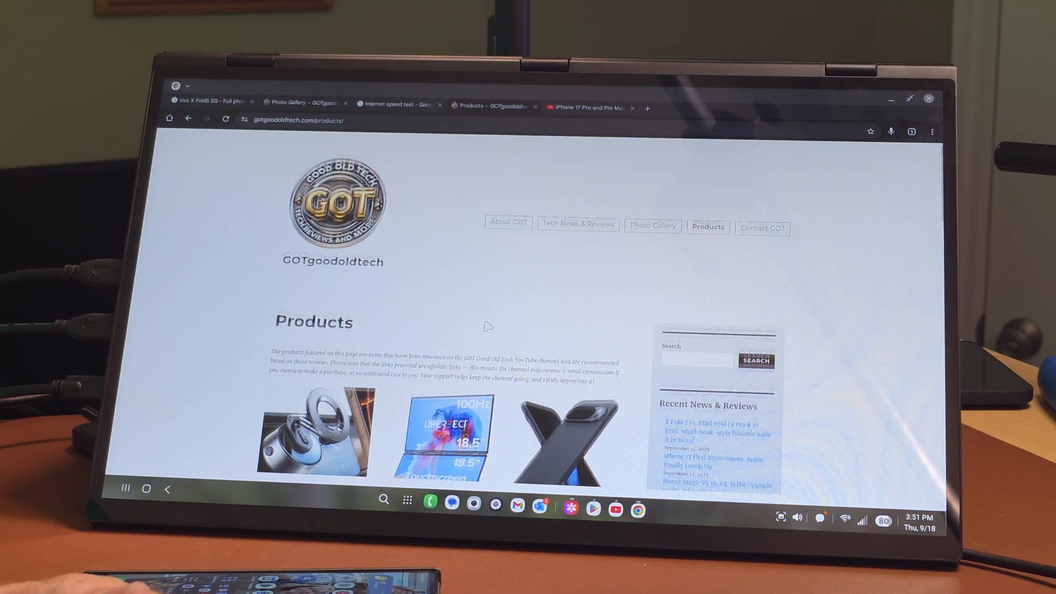
scroll("down", 3)
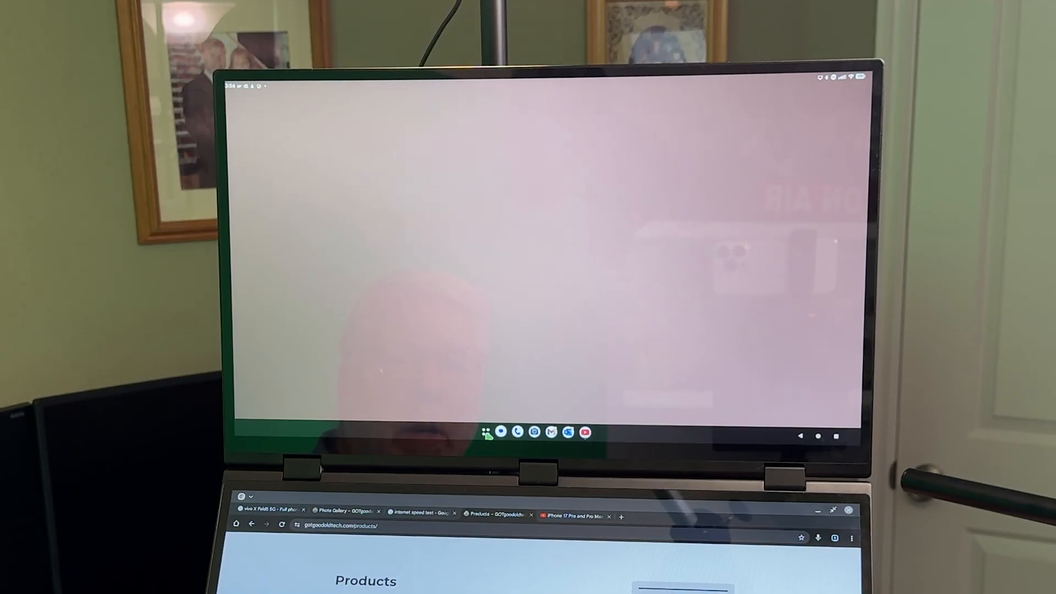
Launch YouTube on the upper screen from the taskbar.
left_click(489, 431)
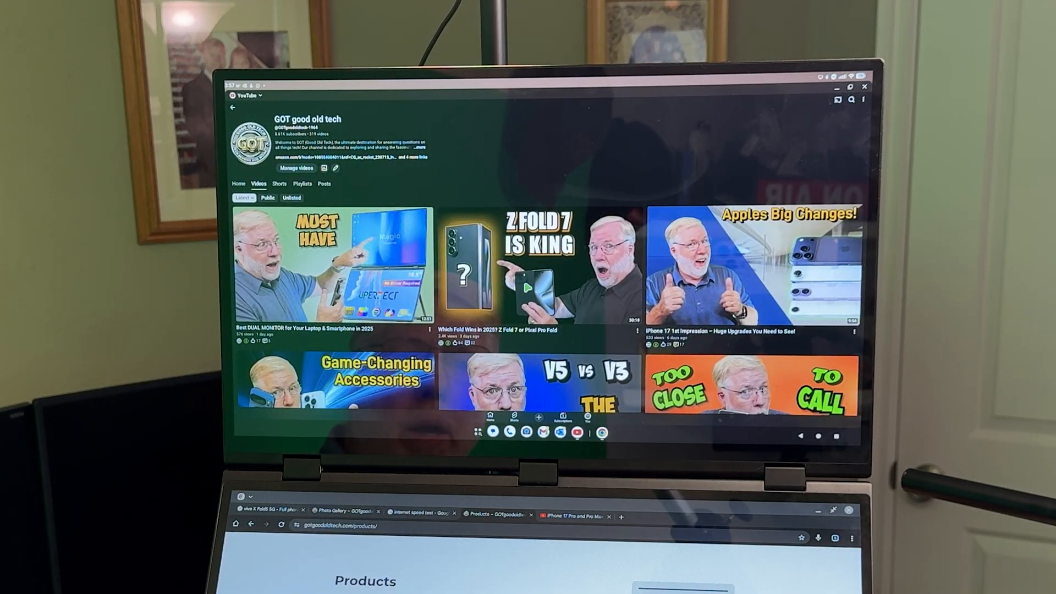
Close the YouTube window, leaving the upper desktop empty.
left_click(544, 273)
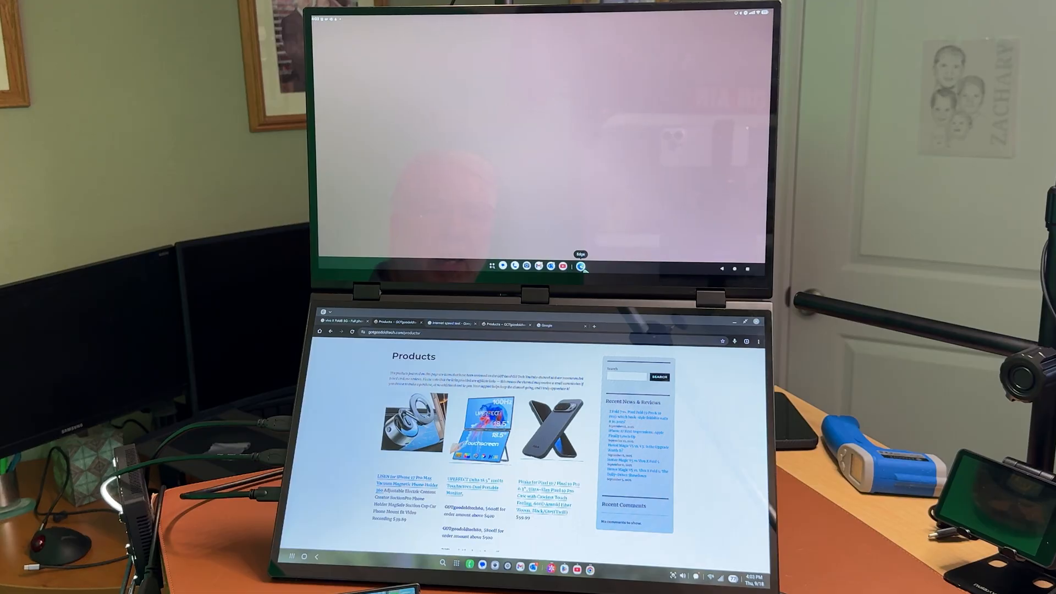
Launch the Edge browser on the upper screen for gotgoodoldtech.com/products.
left_click(585, 268)
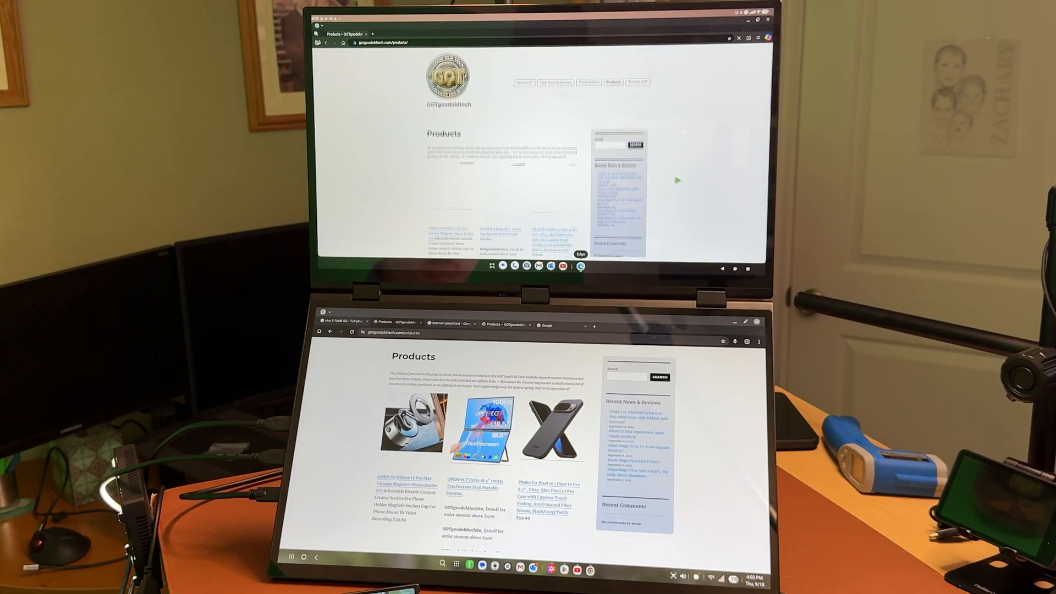
scroll("down", 3)
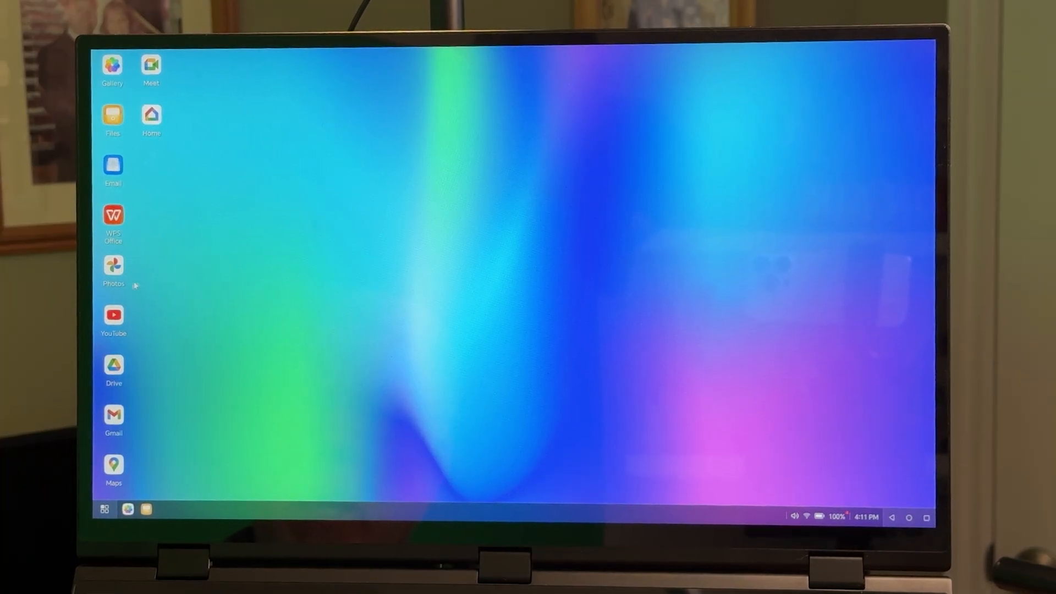
Launch YouTube from the desktop's app shortcut column.
left_click(113, 315)
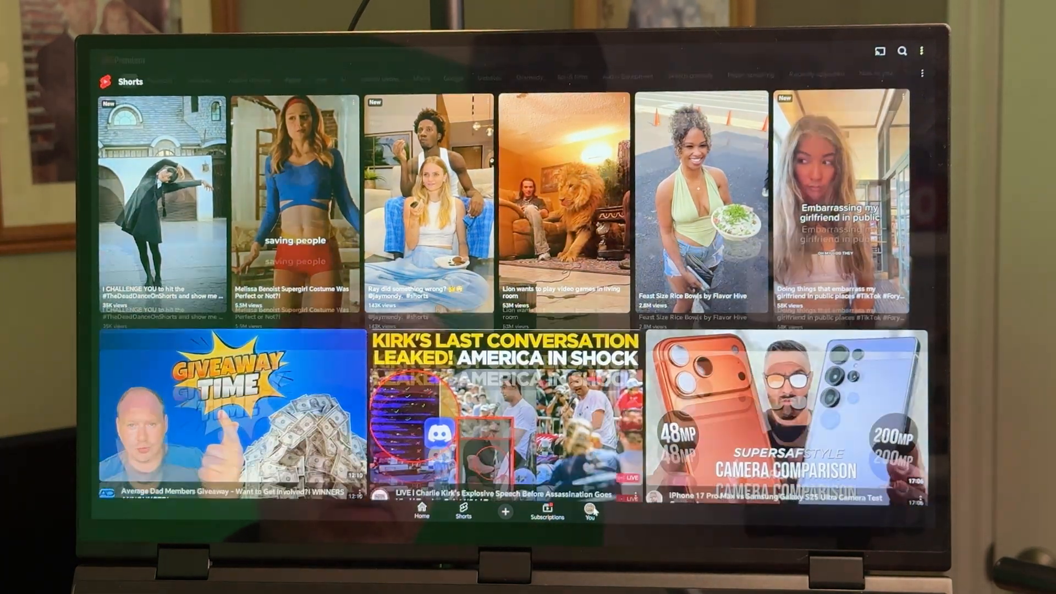
Go to the You tab and pick the Best DUAL MONITOR video from History.
left_click(588, 513)
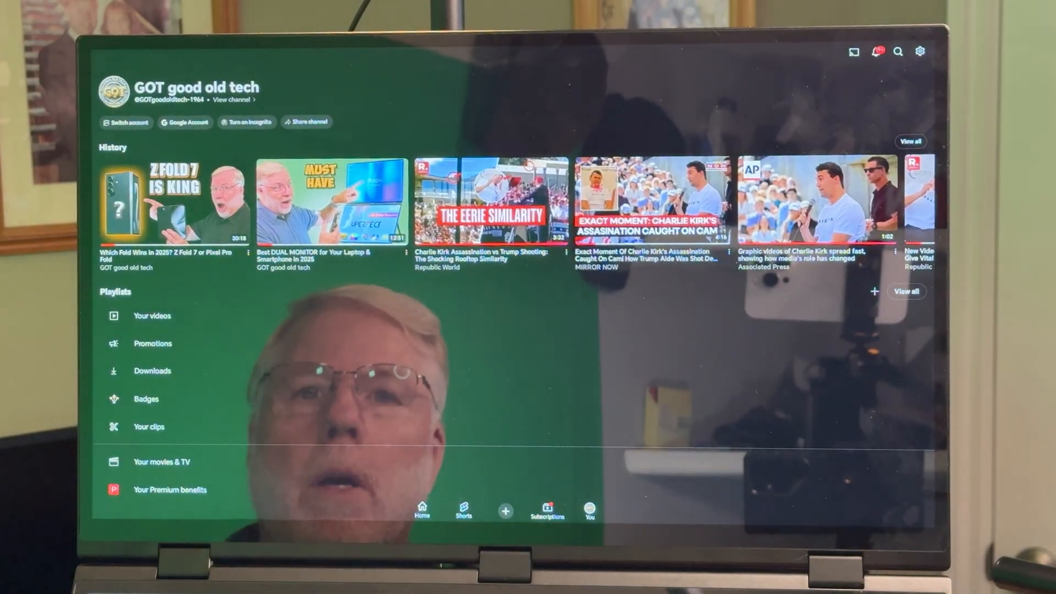
left_click(330, 202)
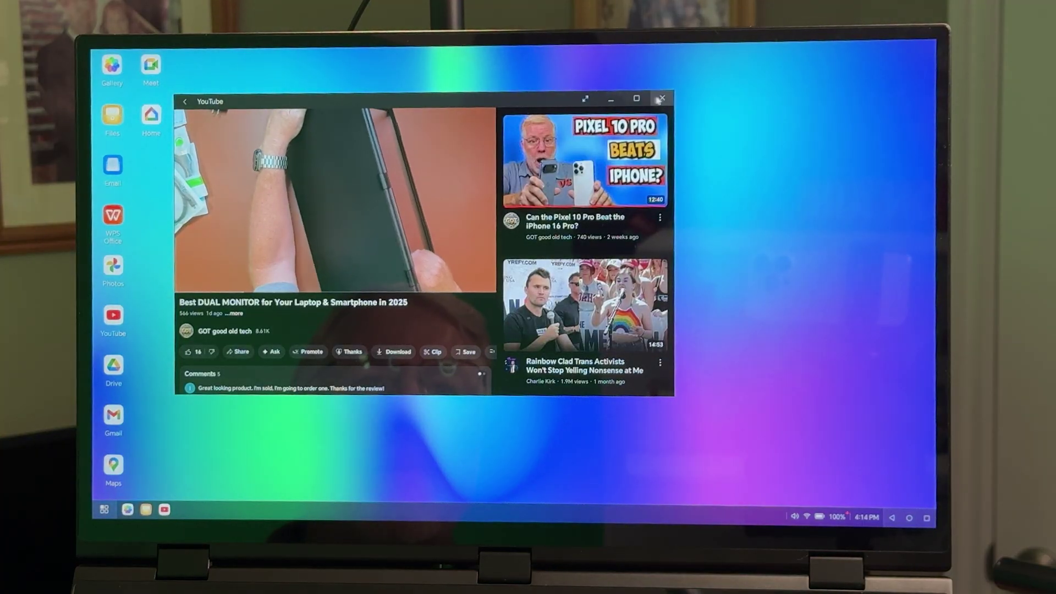
Close the YouTube window via its title-bar X, leaving the empty desktop with wallpaper and shortcuts.
left_click(661, 97)
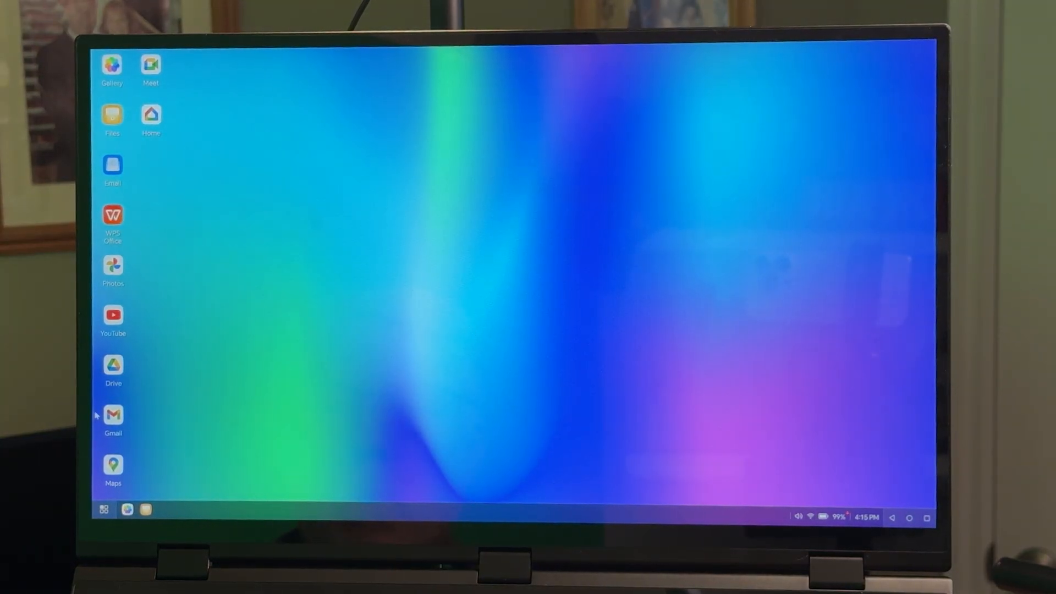
Launch eBay from the taskbar so its window fills the right half showing recently viewed phones.
left_click(104, 510)
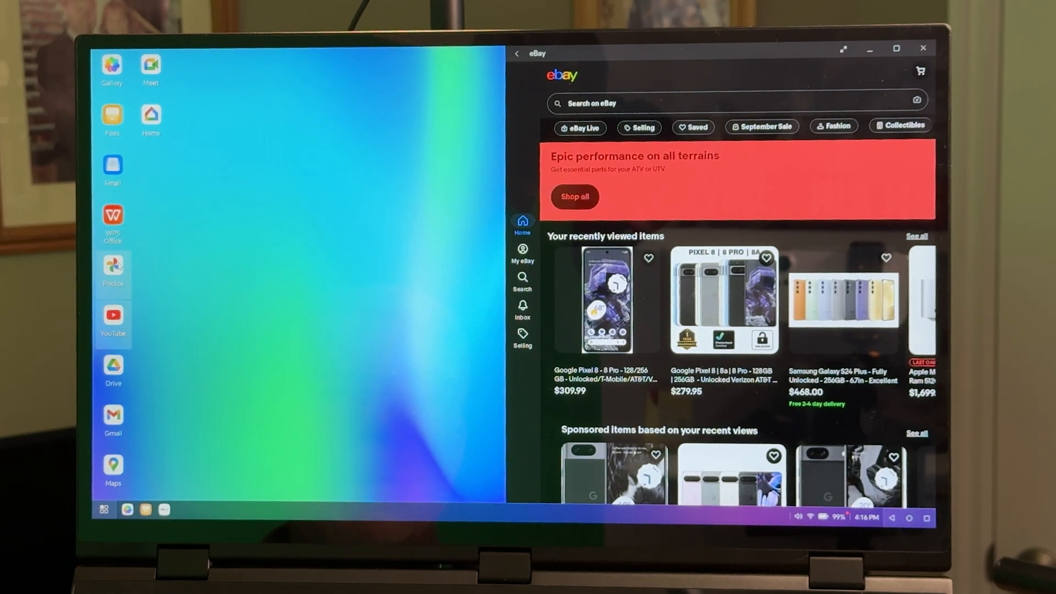
Snap Photos to the left half so snap assist offers Photos and eBay for the right side.
left_click(113, 266)
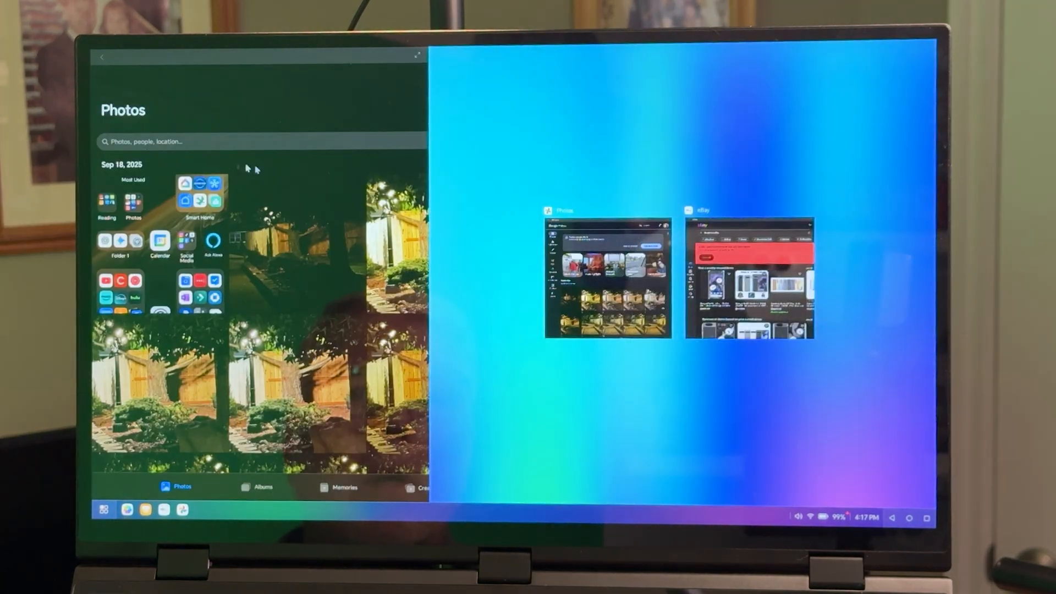
Pick Google Photos for the right side, then maximize Photos onto a full-view deer photo.
left_click(606, 277)
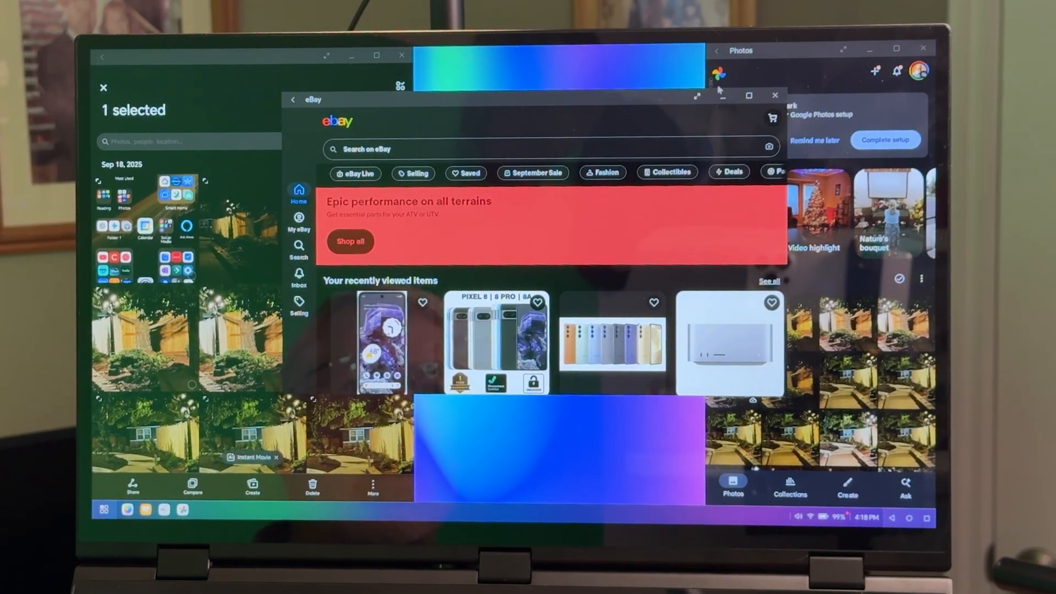
left_click(775, 94)
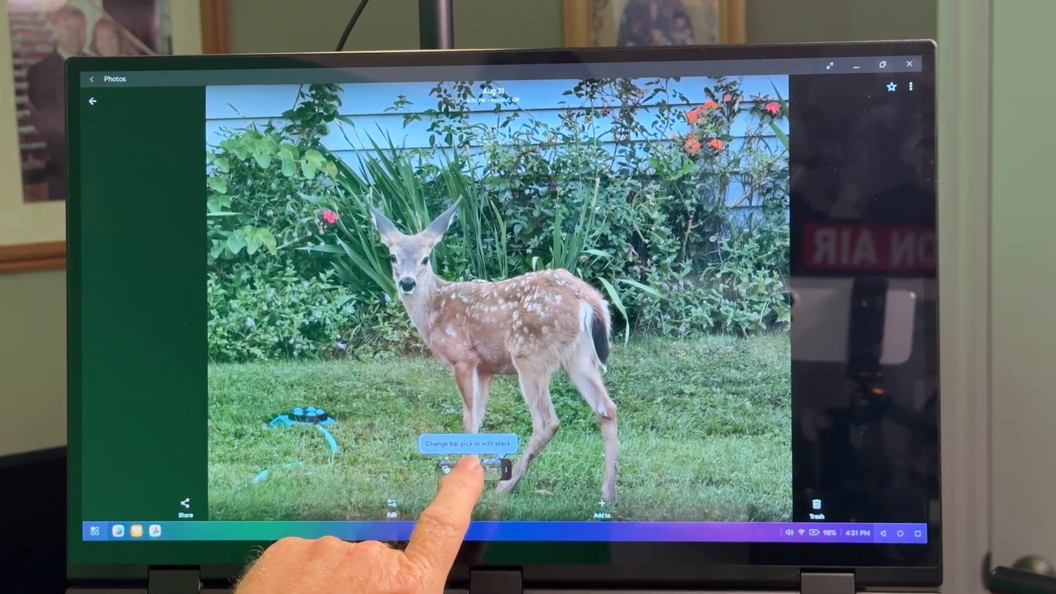
left_click(509, 474)
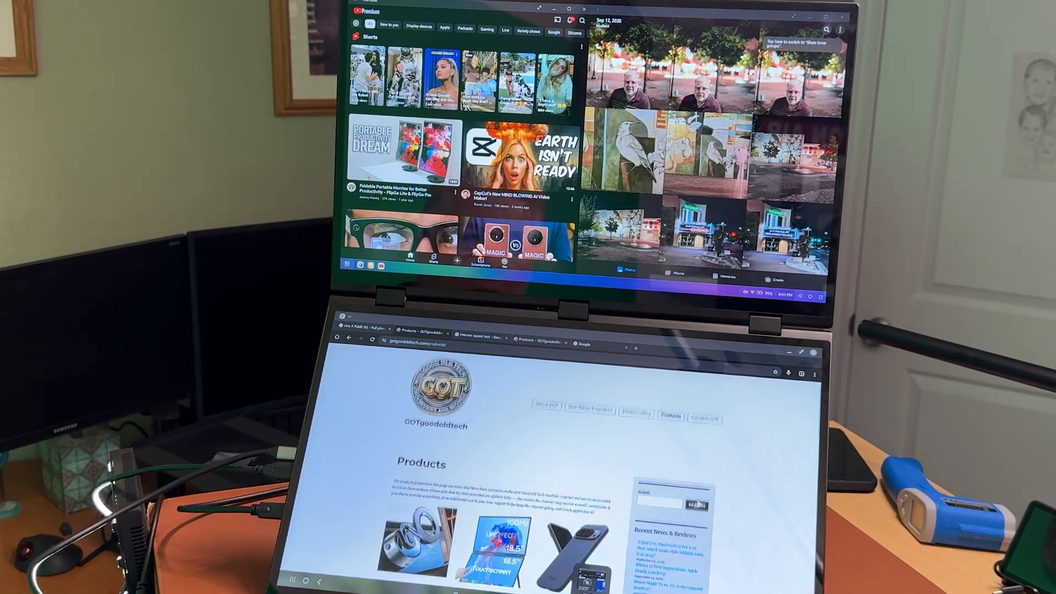
Scroll the stacked-monitor product page down to the bundled cables and adapters accessories.
scroll("down", 3)
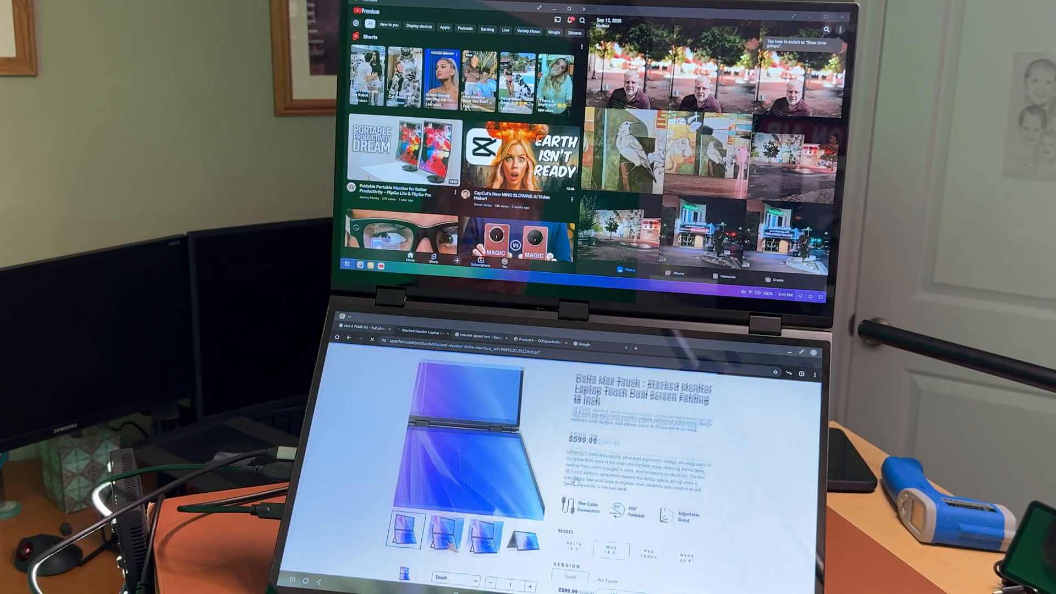
scroll("down", 3)
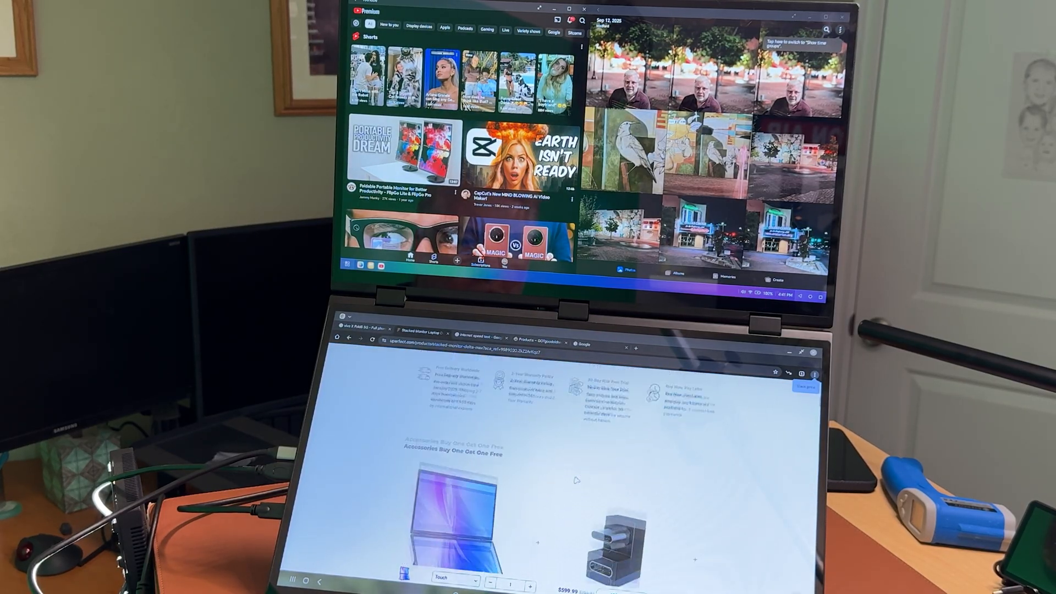
scroll("down", 3)
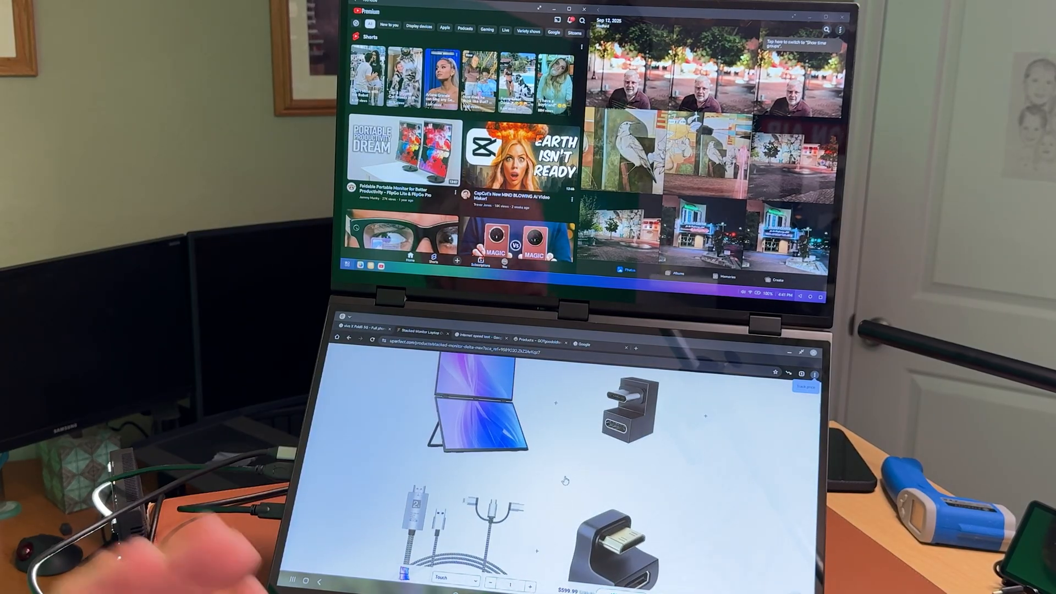